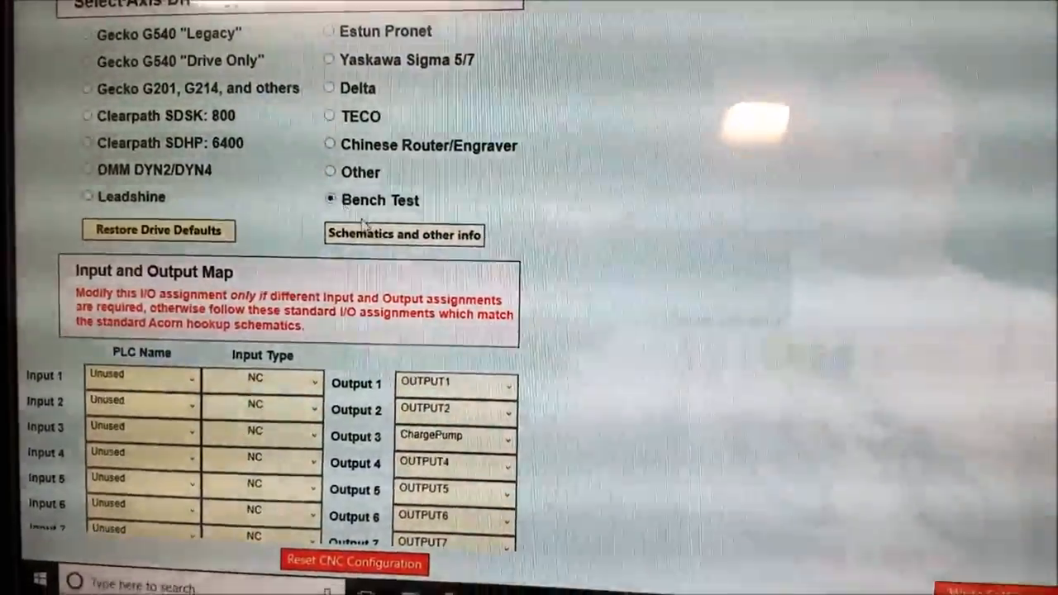
Write the Bench Test drive setting to the CNC, confirm with Yes, and acknowledge the Settings saved message
scroll(down, 3)
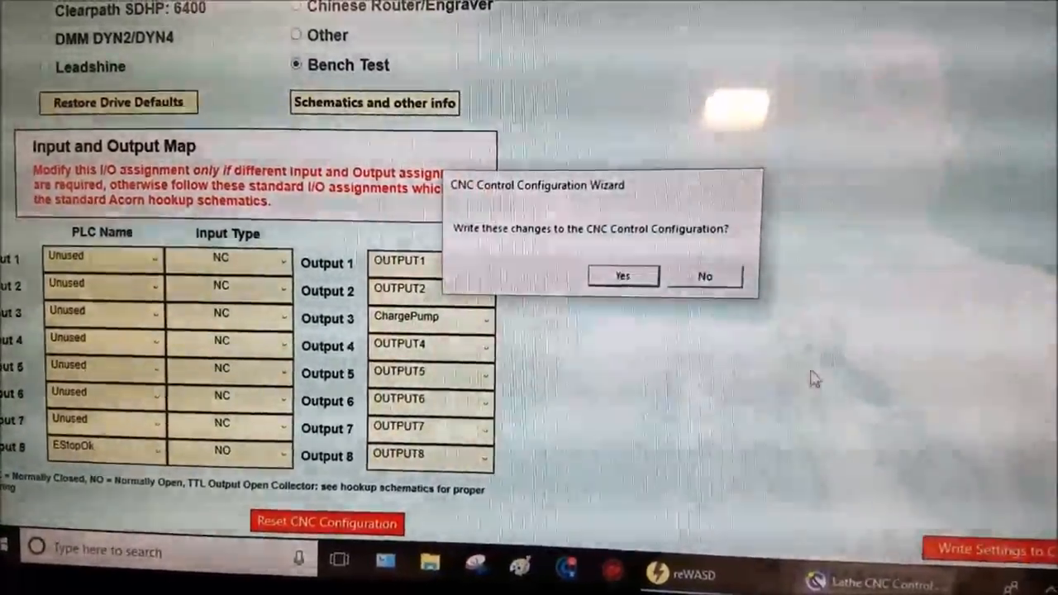
click(621, 277)
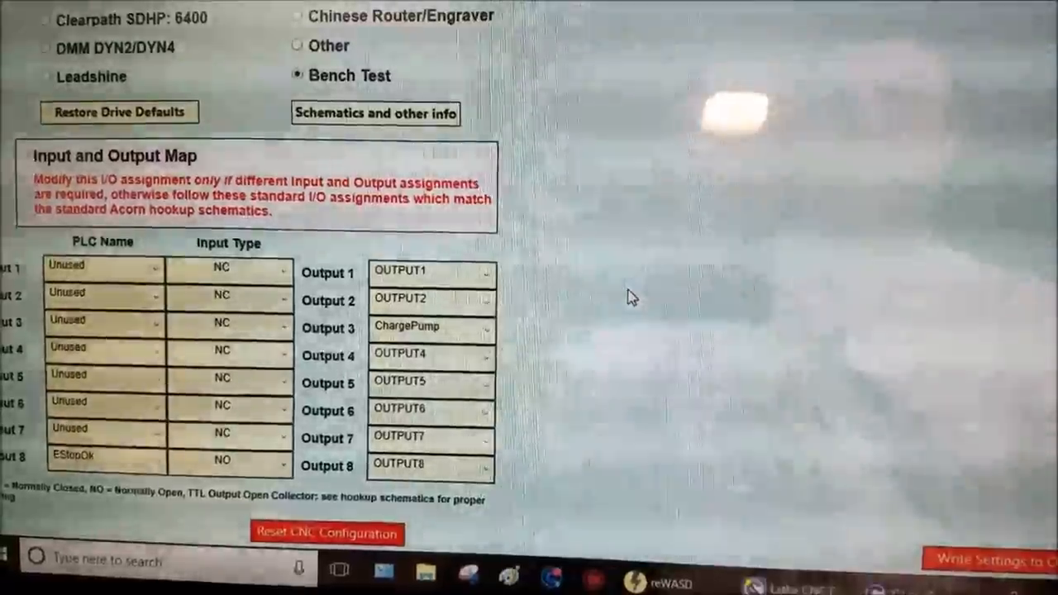
click(984, 559)
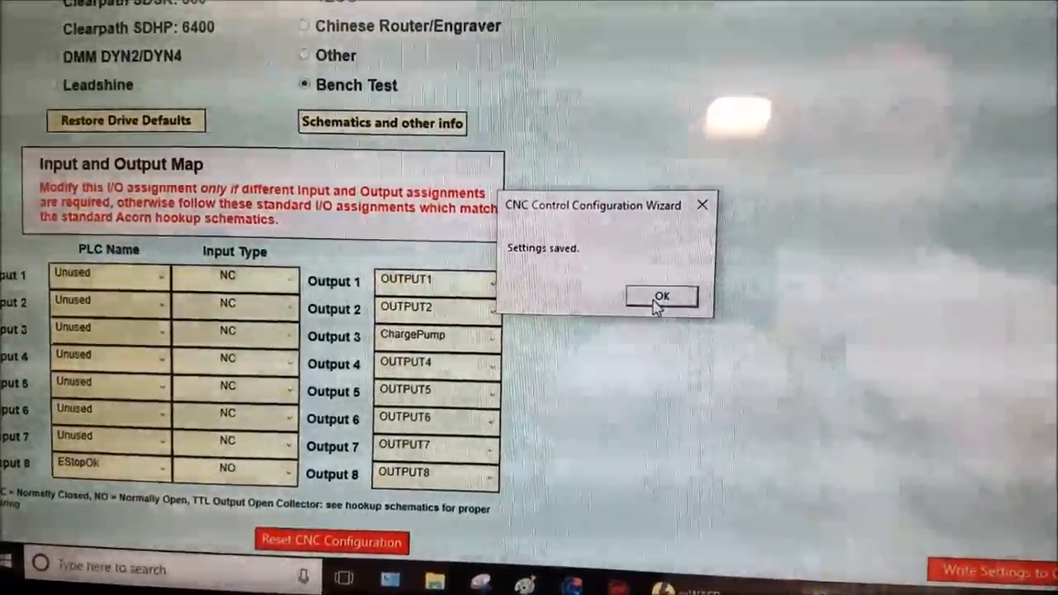
click(661, 296)
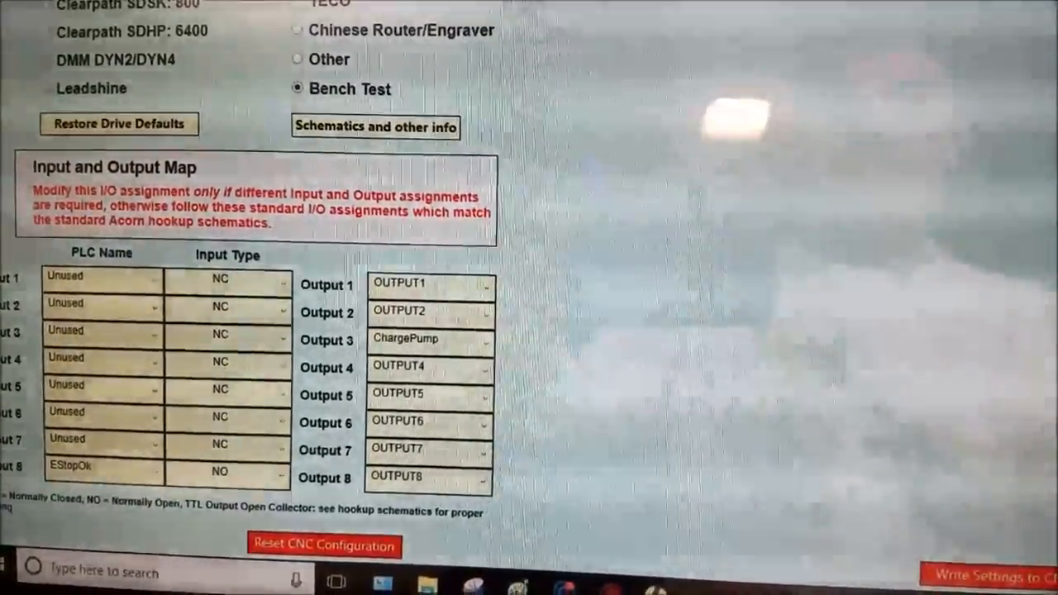